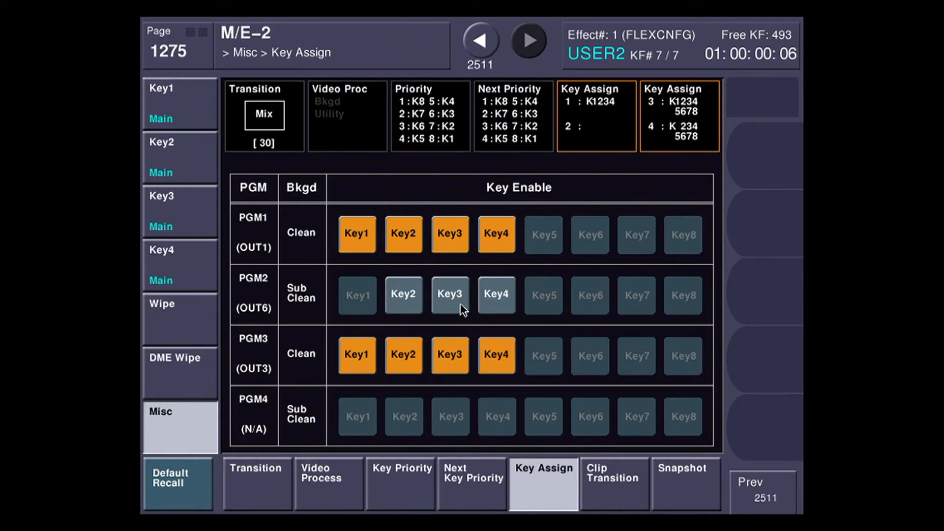
- Deselect PGM1 Key3 and Key4 on M/E-2 Key Assign, then go to System > Install/Unit Config > M/E Split
click(496, 295)
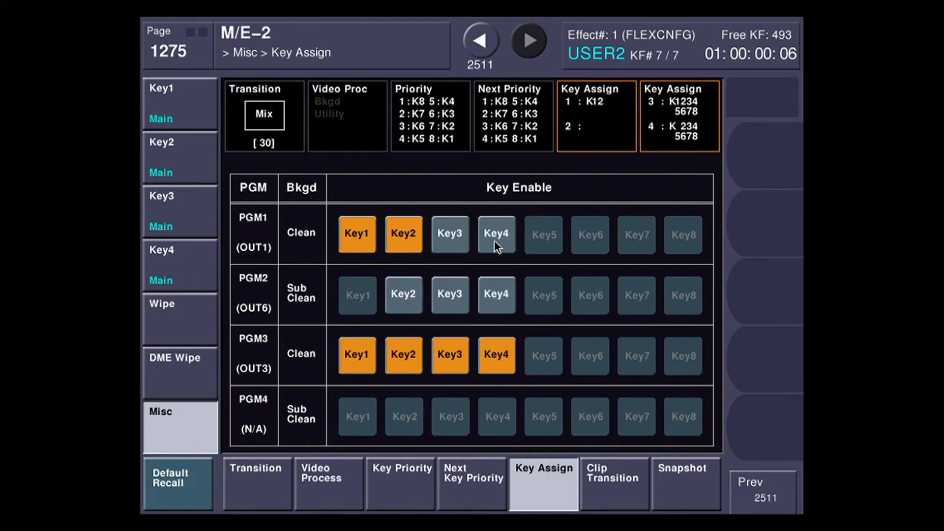
click(497, 295)
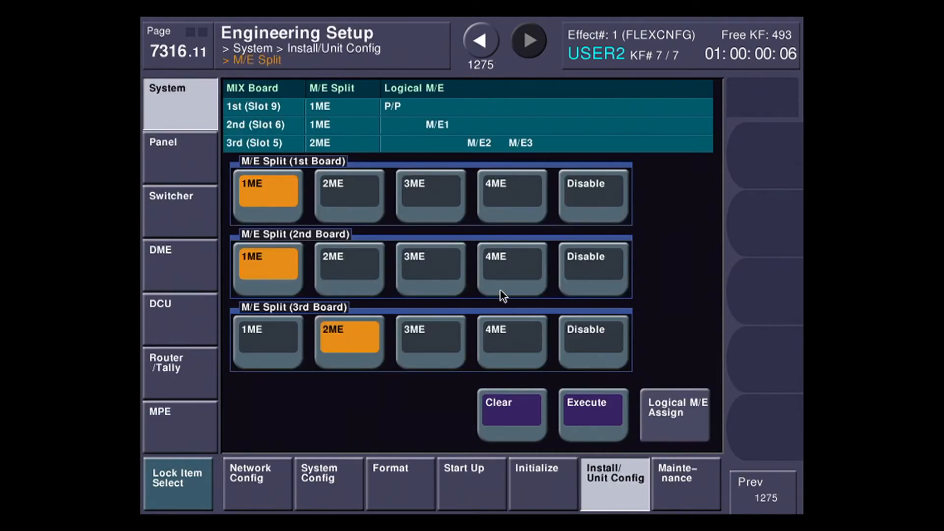
- Set the 3rd Board M/E Split to 1ME and Execute the new configuration
click(266, 343)
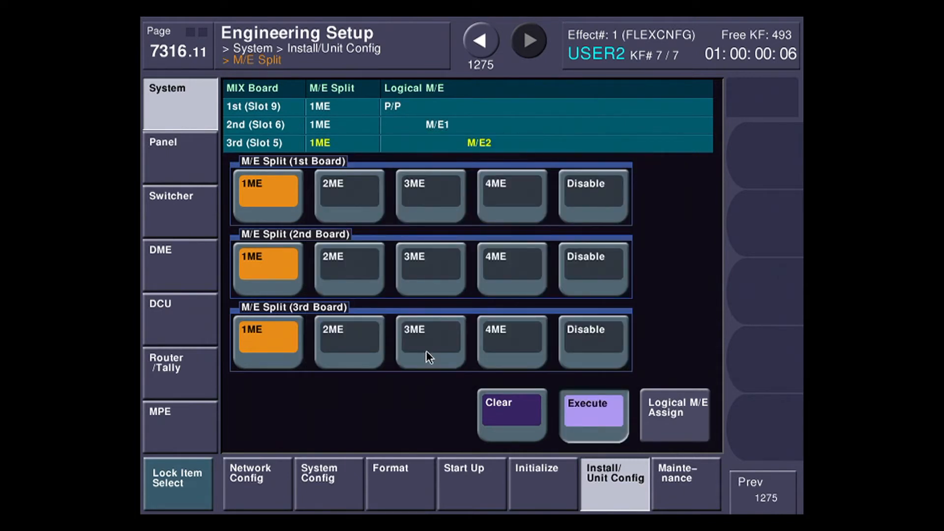
click(594, 415)
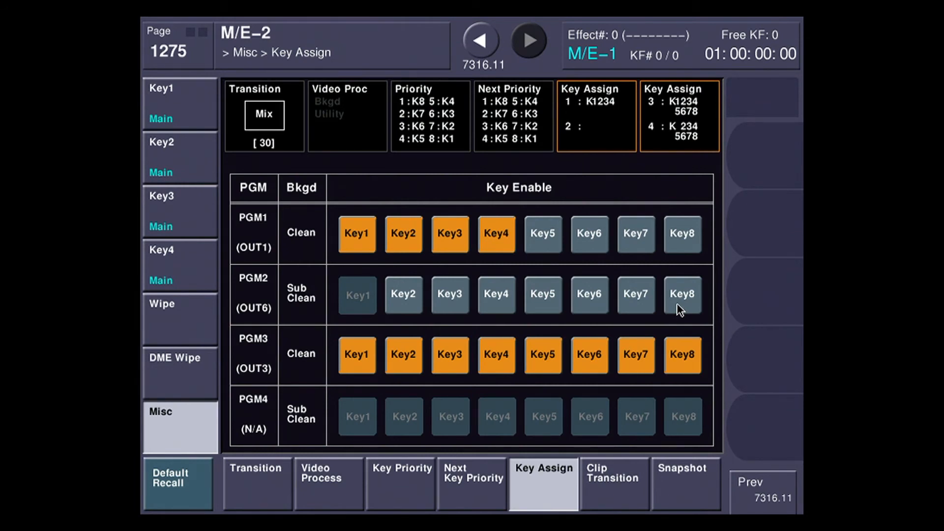
- Enable Key5–Key8 in the PGM2 row and Key5, Key6 in the PGM1 row of M/E-2 Key Assign
click(682, 234)
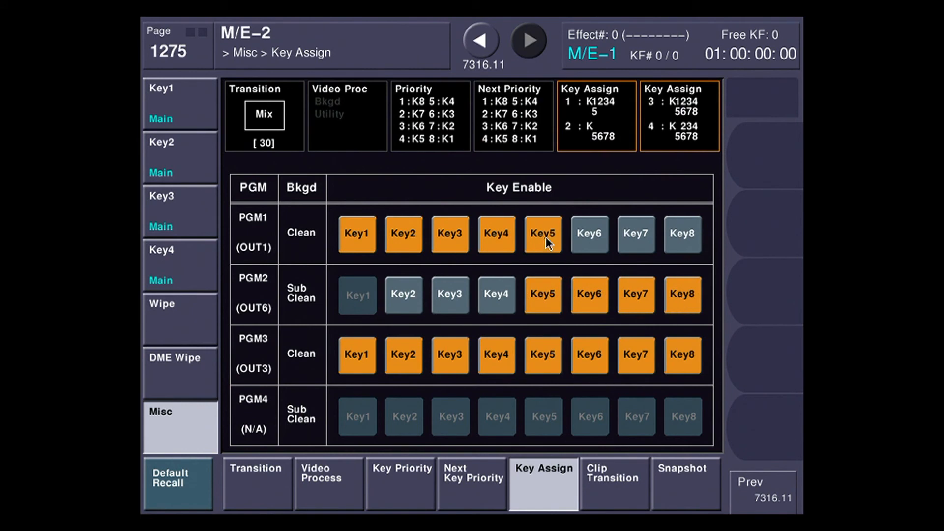
click(589, 234)
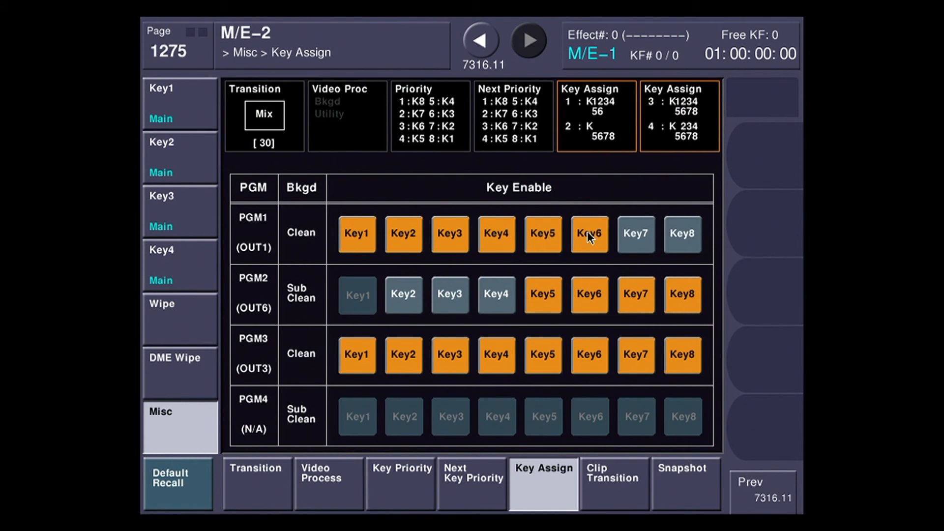